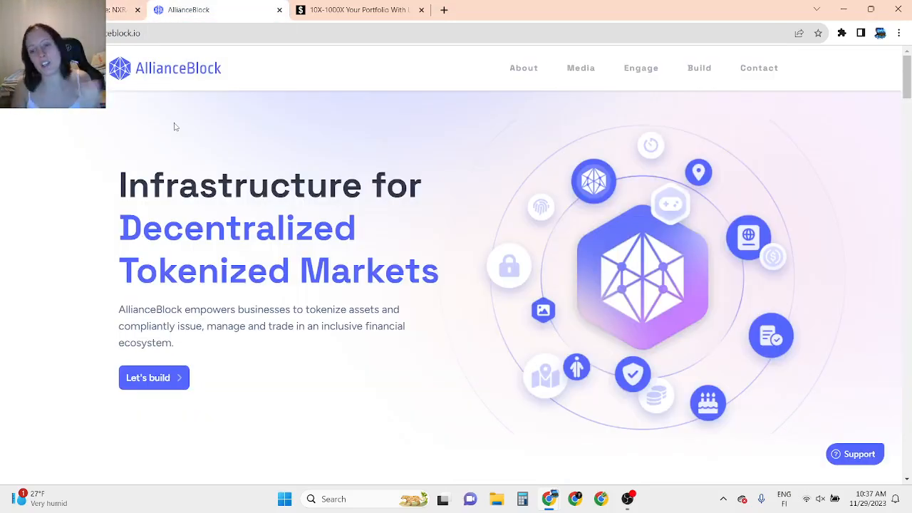
Scroll the AllianceBlock homepage through the partner and enterprise sections and back up.
scroll("down", 3)
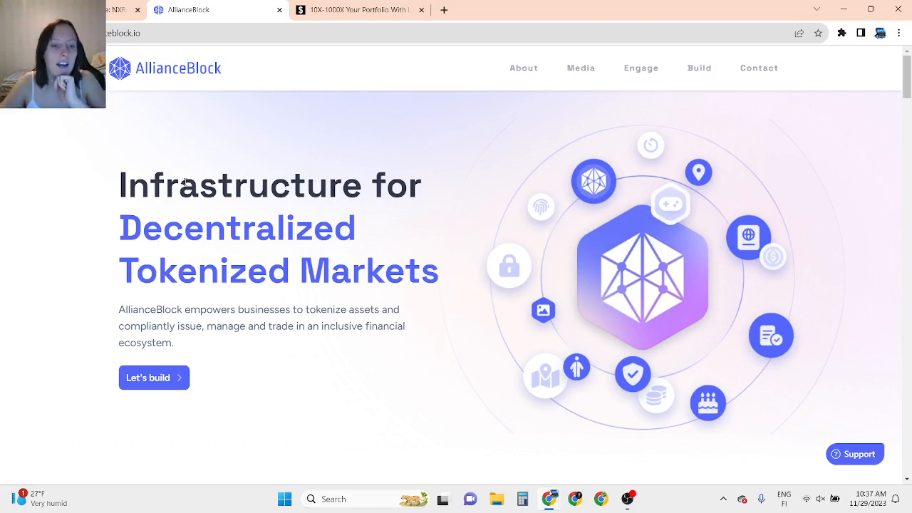
scroll("down", 3)
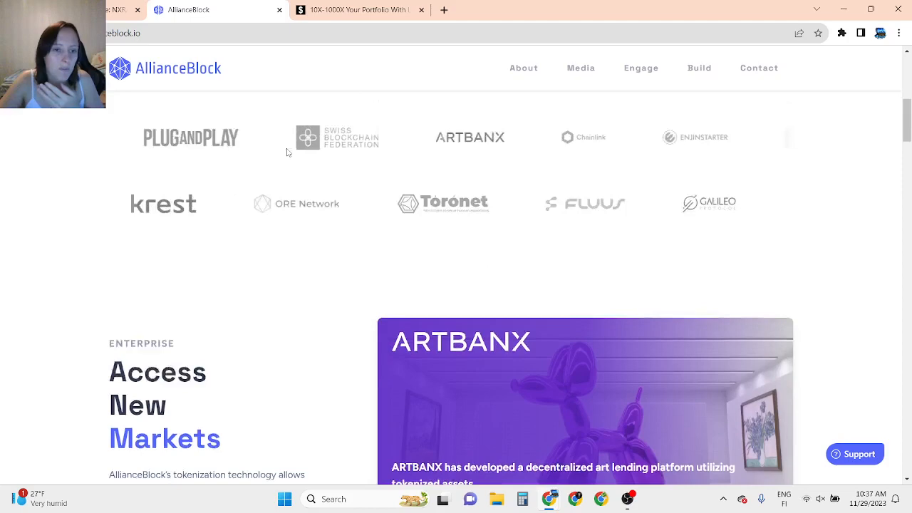
scroll("up", 3)
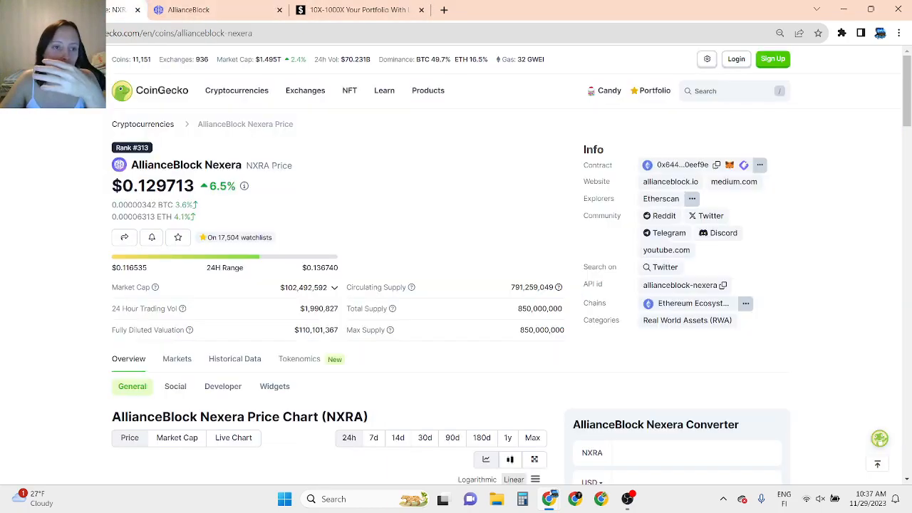
Switch to the CoinGecko NXRA tab and scroll to the price chart and Price Statistics panel.
left_click(359, 8)
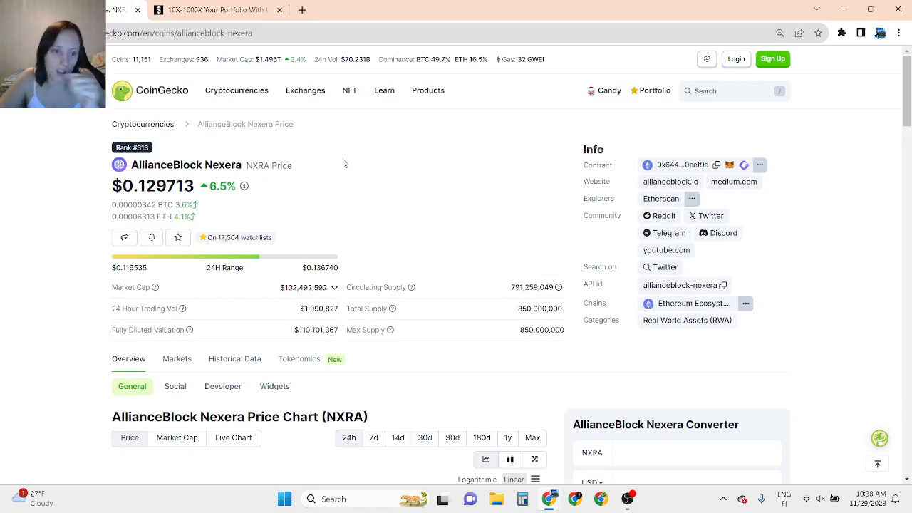
scroll("down", 3)
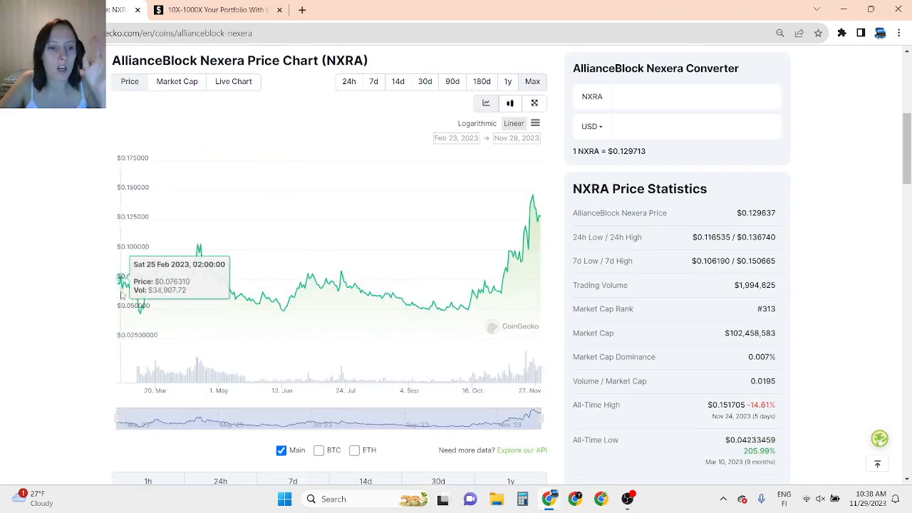
mouse_move(123, 285)
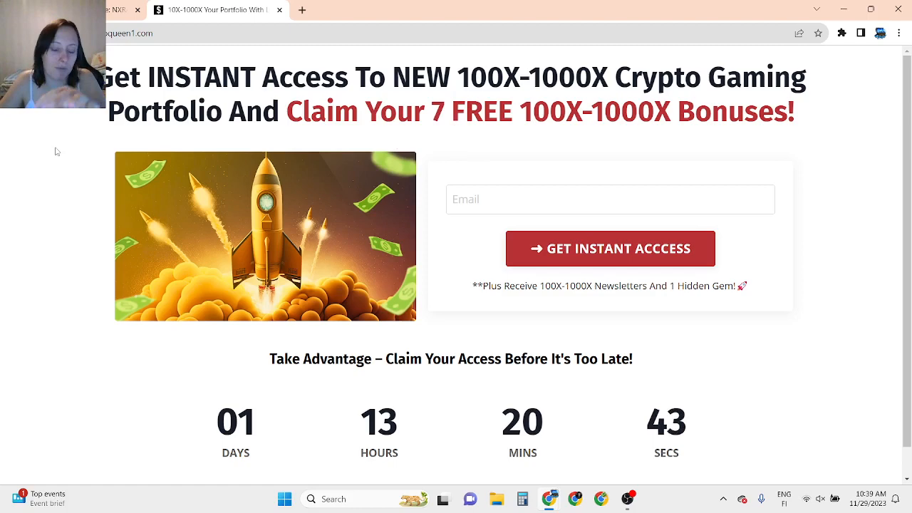
mouse_move(81, 143)
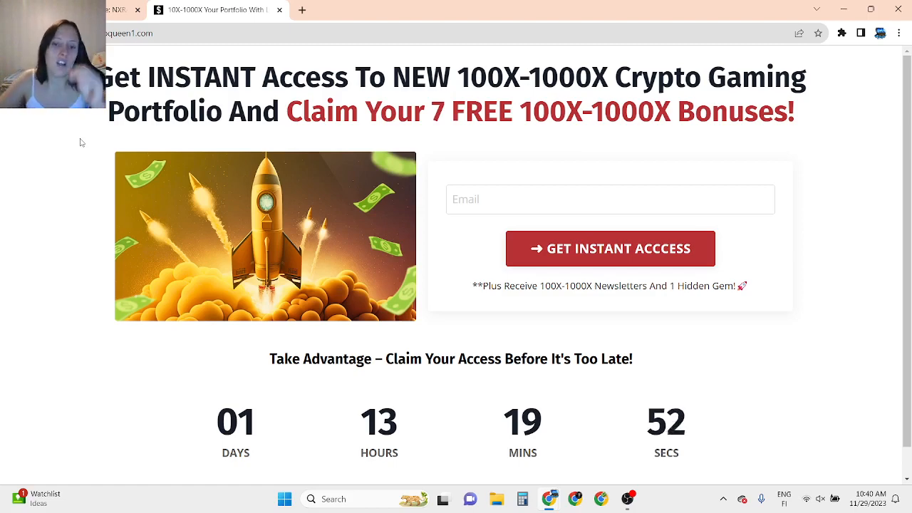
left_click(610, 199)
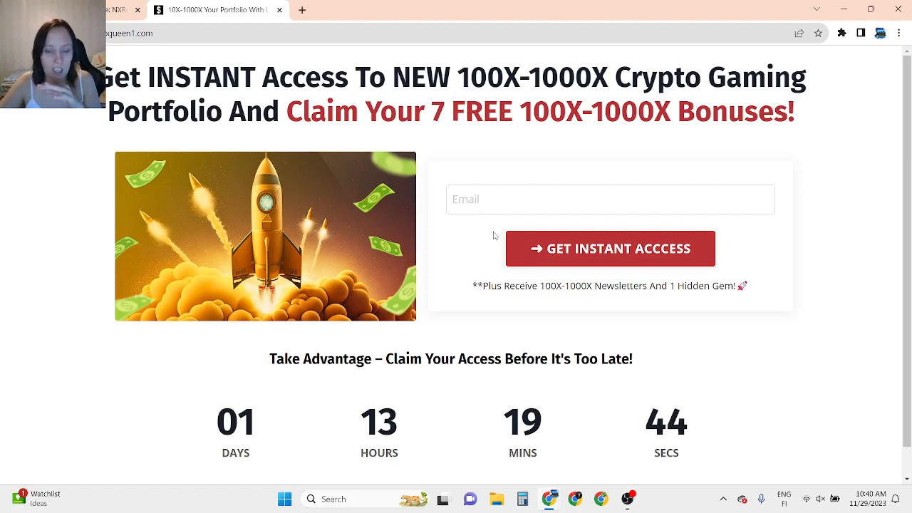
mouse_move(356, 133)
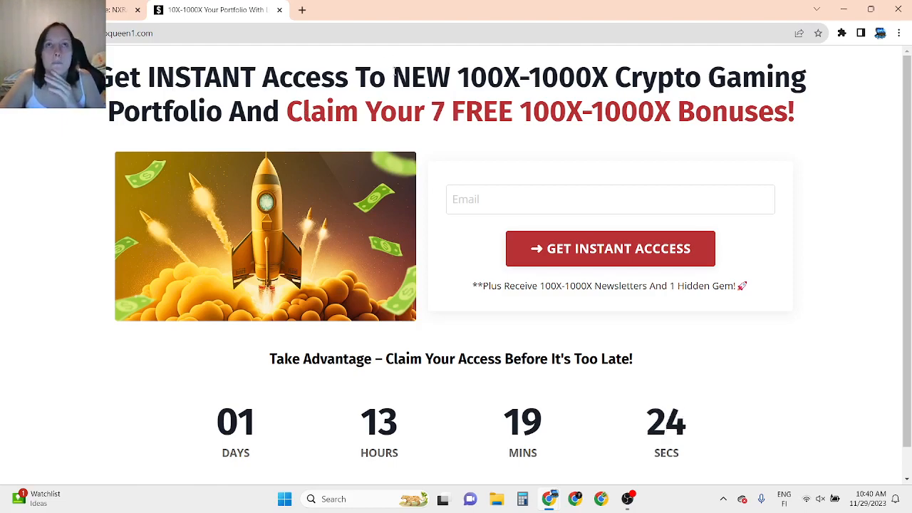
double_click(421, 77)
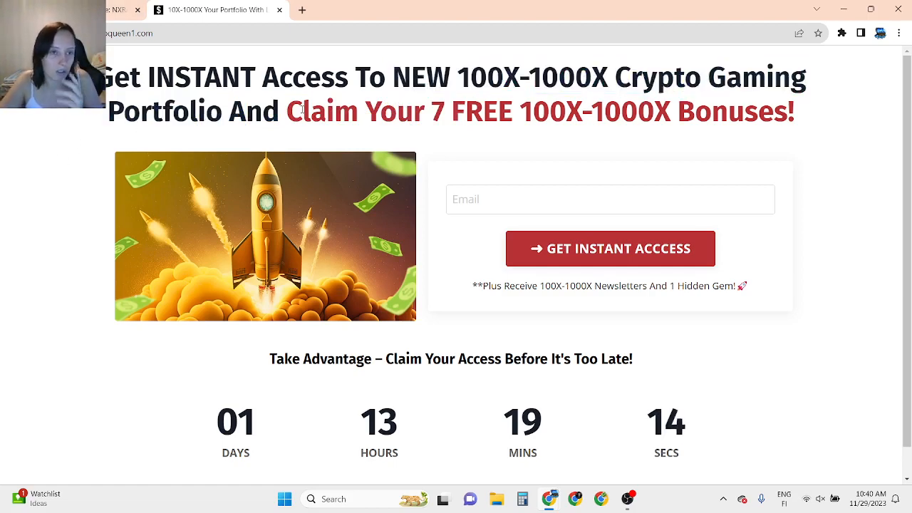
Revisit the CoinGecko NXRA page and scroll through its full-history price chart.
left_click(206, 9)
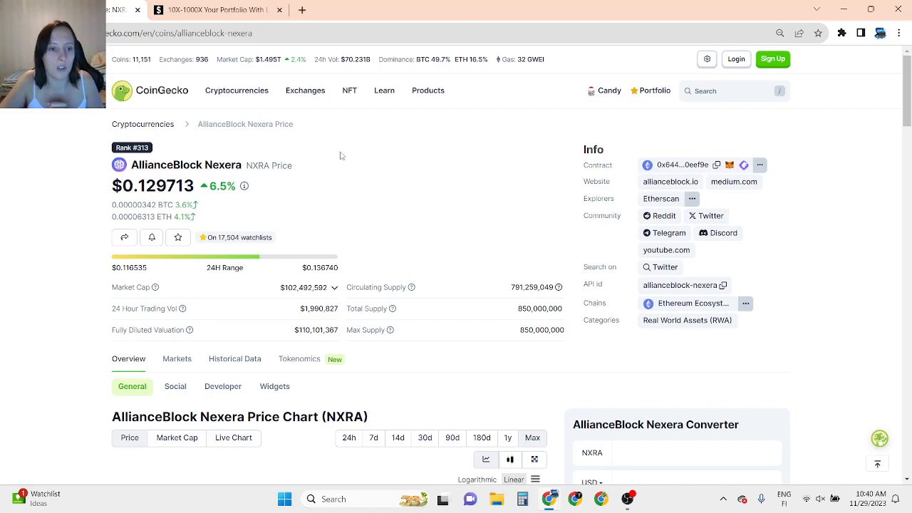
scroll("down", 3)
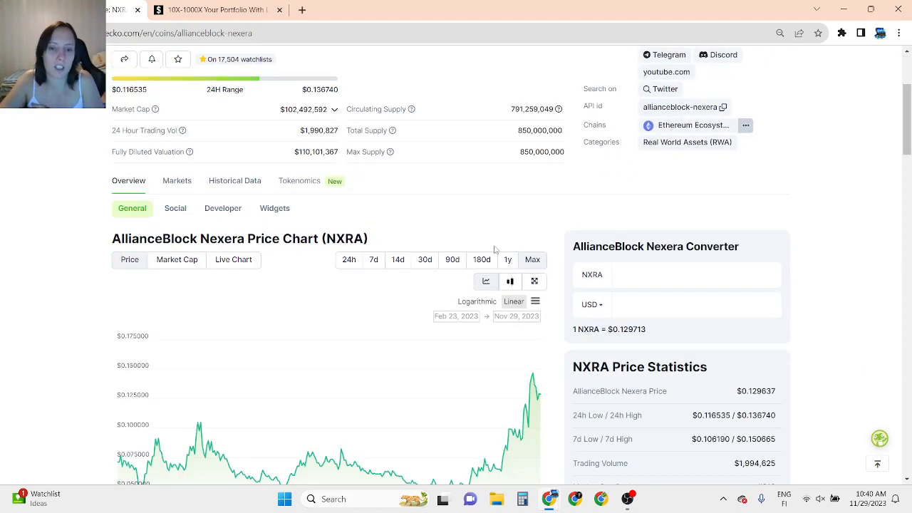
scroll("down", 3)
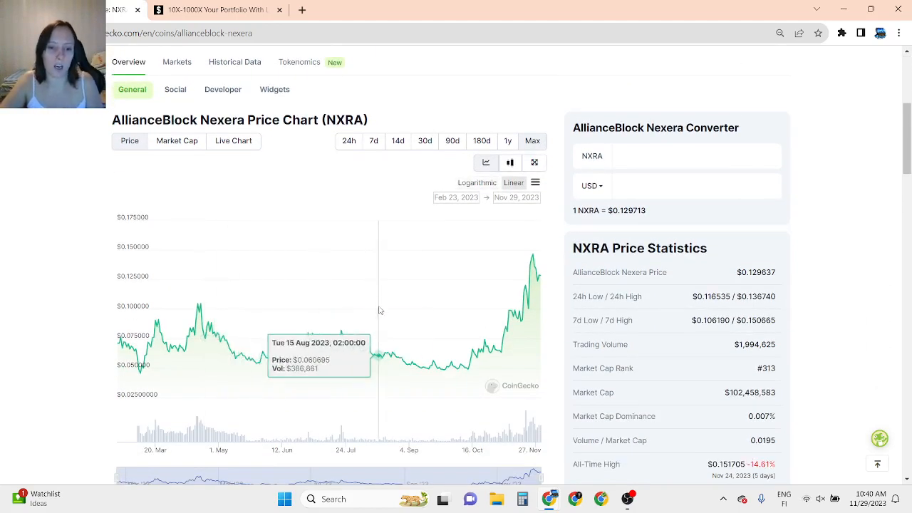
scroll("up", 3)
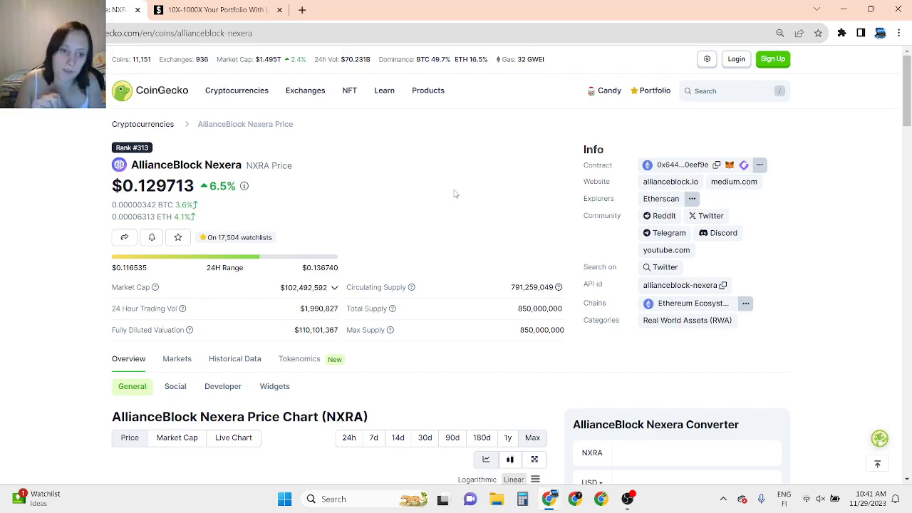
scroll("down", 3)
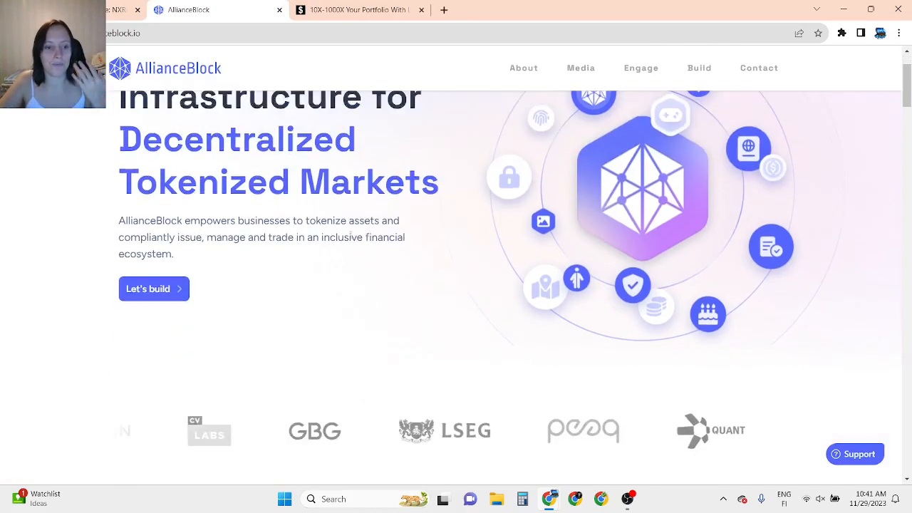
Scroll the AllianceBlock page down to the Access New Liquidity and Startups sections.
scroll("down", 3)
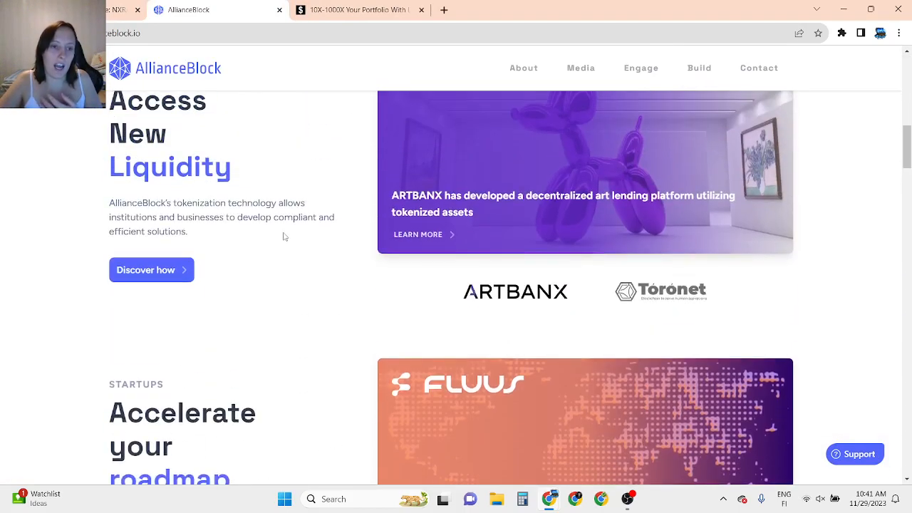
scroll("down", 3)
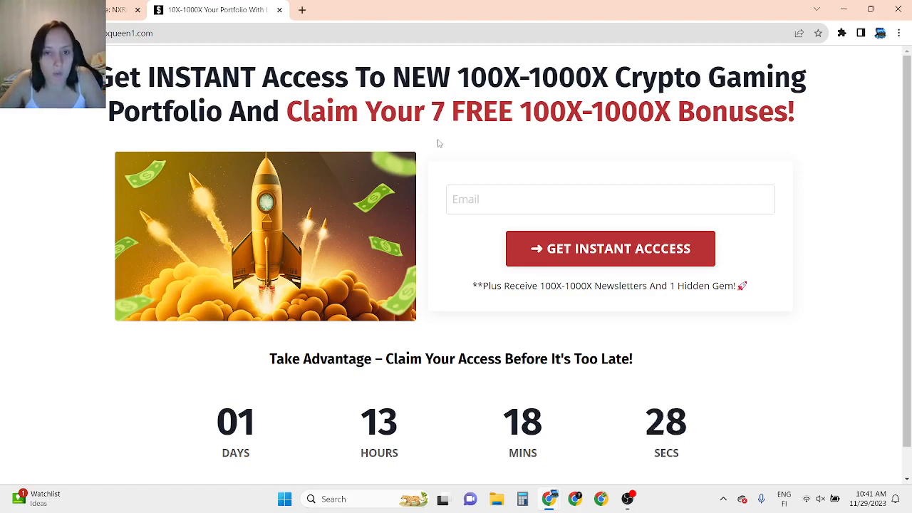
mouse_move(447, 151)
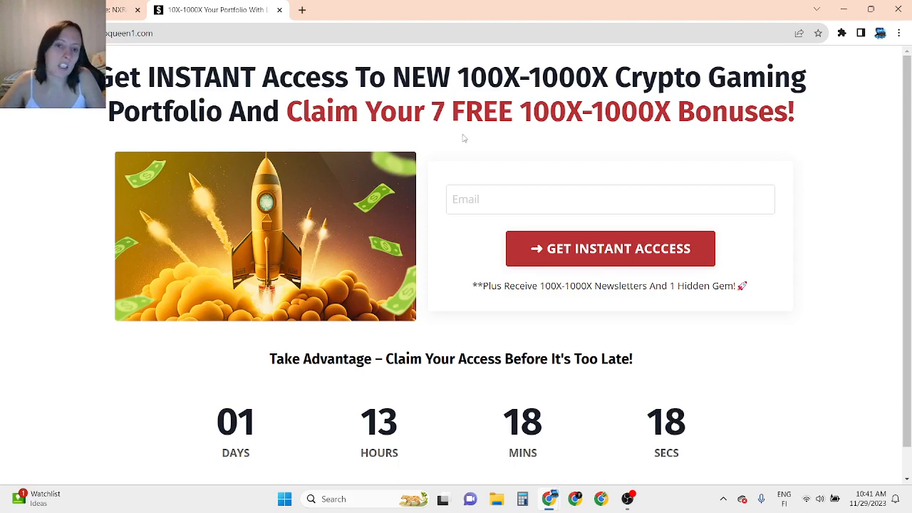
mouse_move(520, 230)
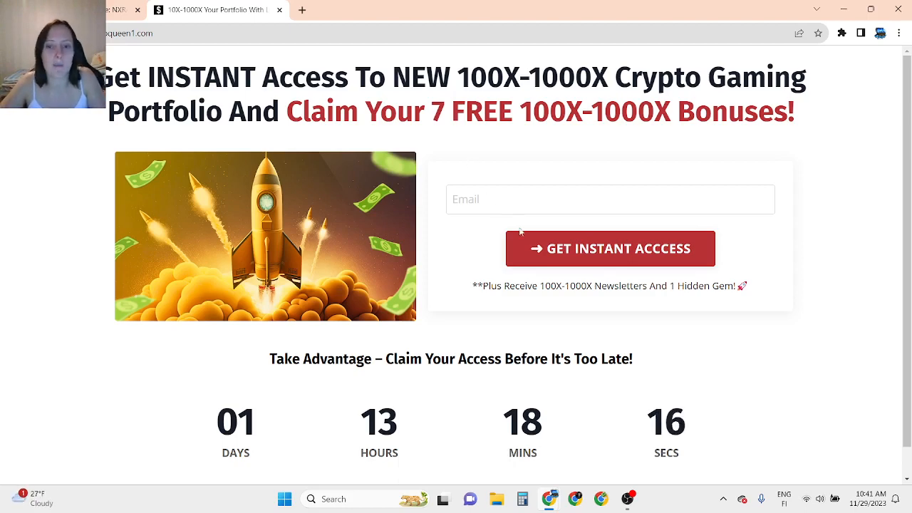
mouse_move(206, 363)
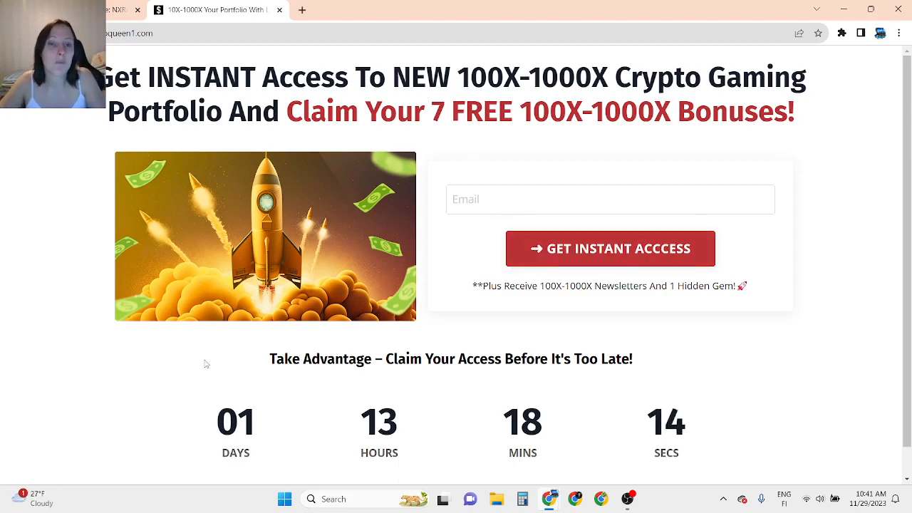